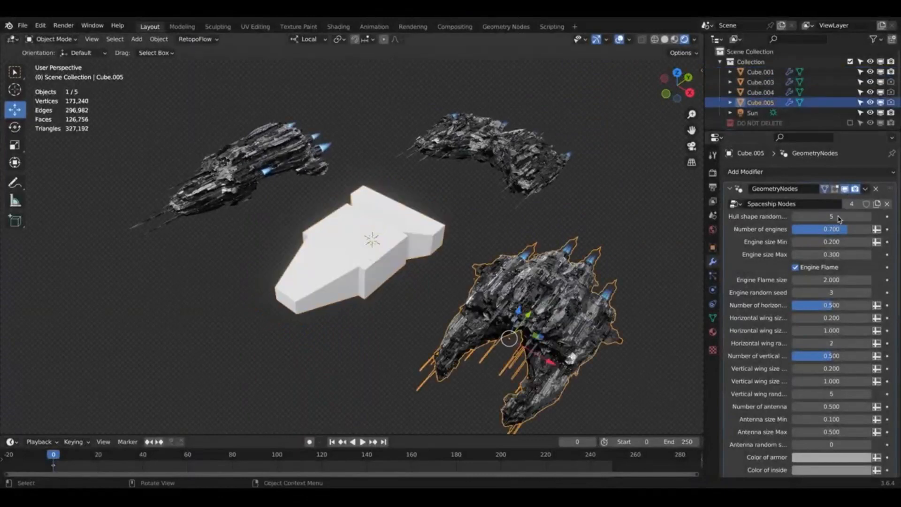
- Hide the Geometry Nodes results in the viewport so the ships show as plain blocks, and edit Cube.001
click(760, 72)
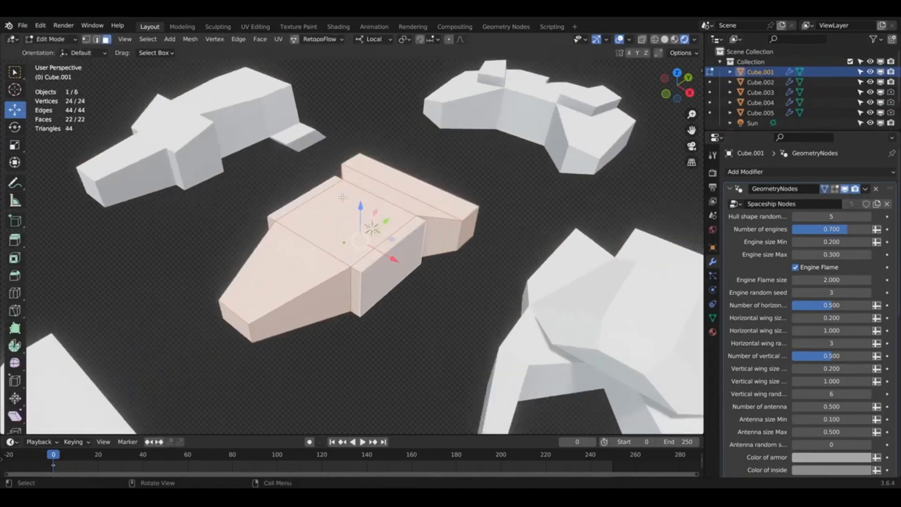
- Scale and extrude selected faces of the block to build new hull sections
key(s)
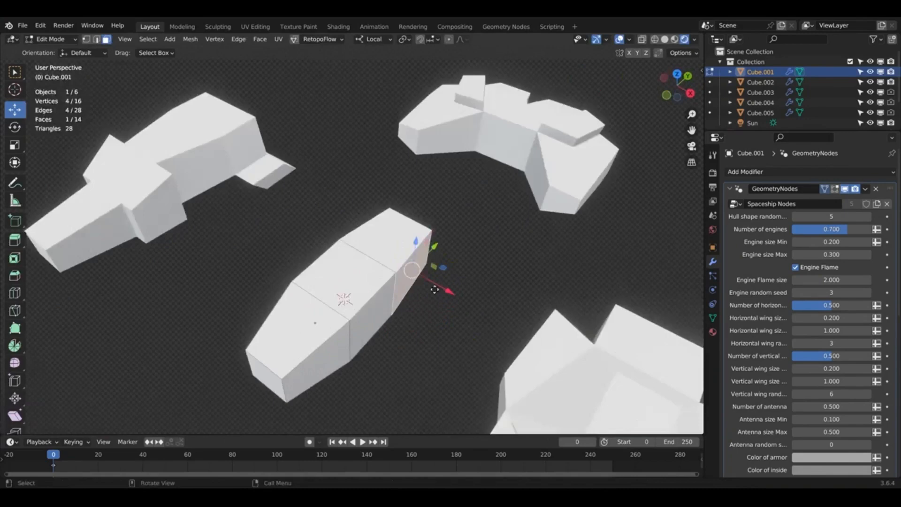
key(e)
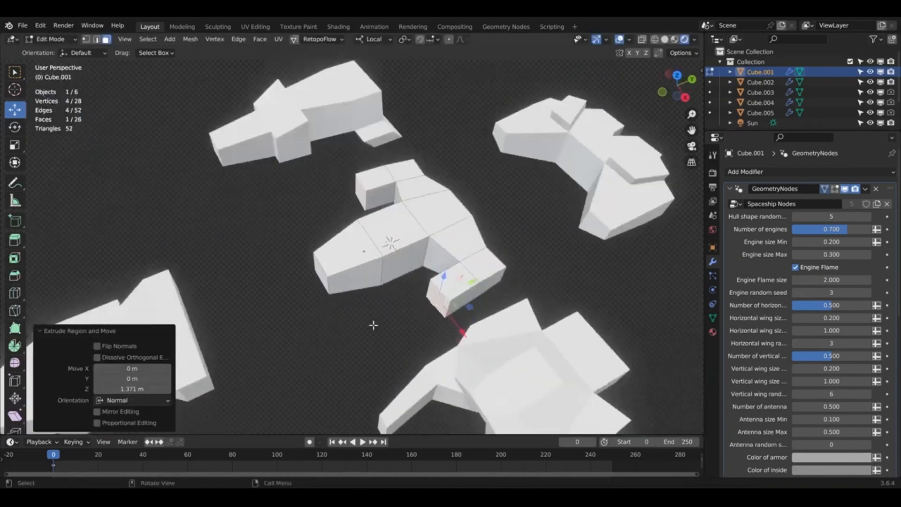
click(50, 39)
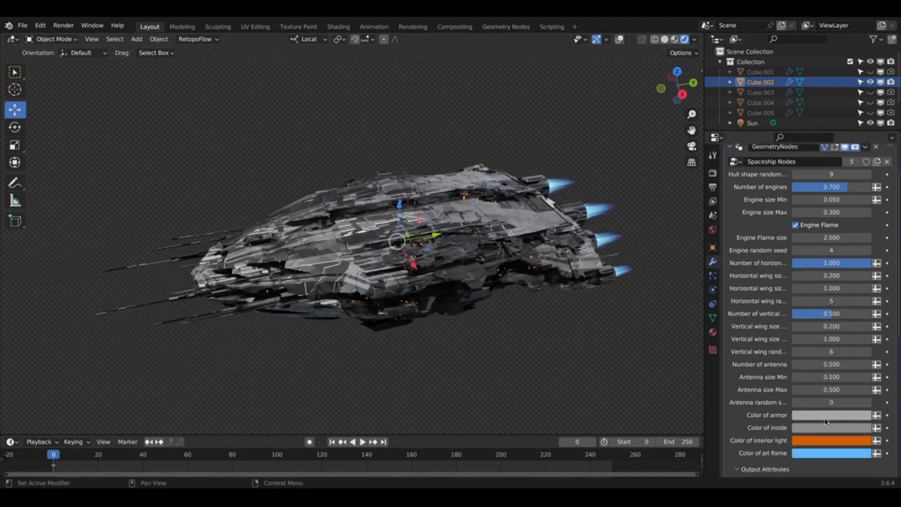
- Trial a tan armor colour then return it to gray, and shift the inside colour to dark blue
click(831, 414)
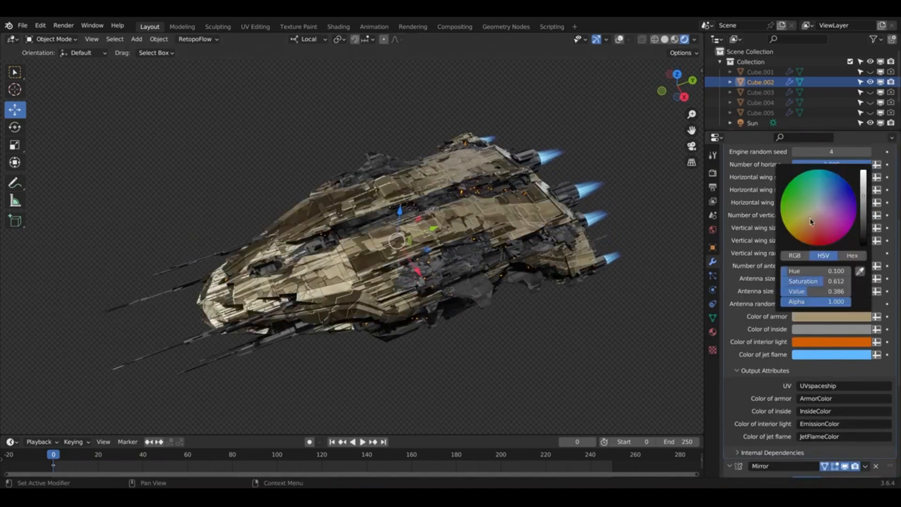
click(818, 220)
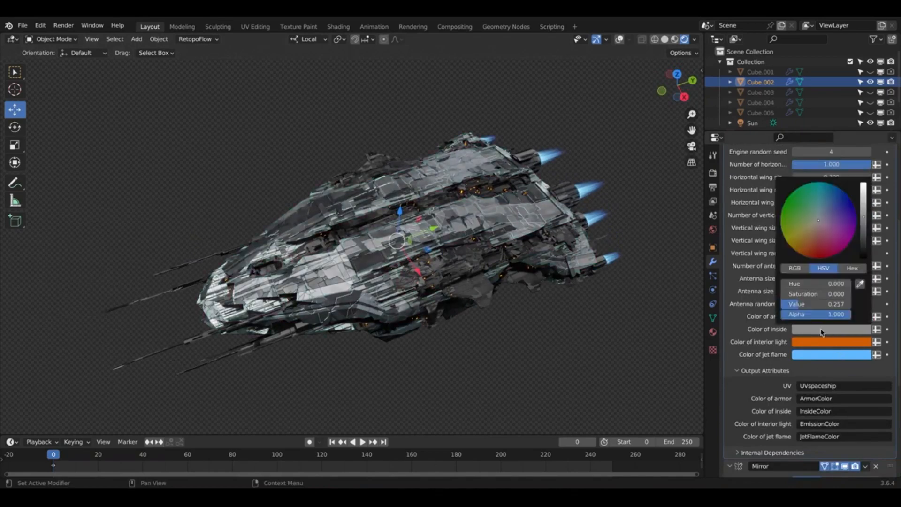
click(821, 225)
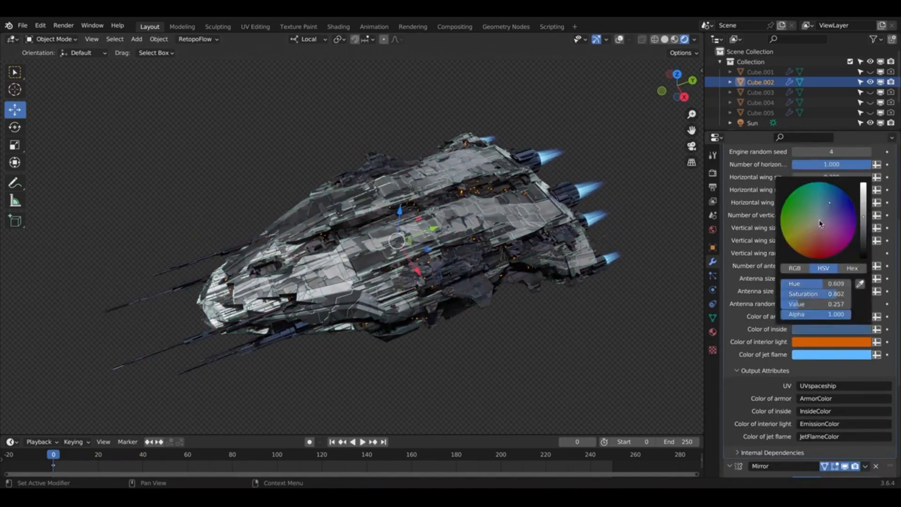